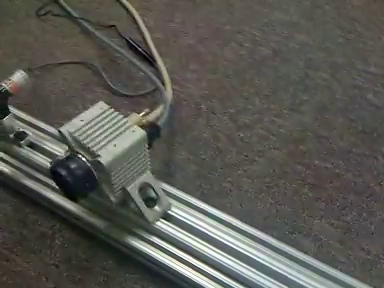
mouse_move(192, 144)
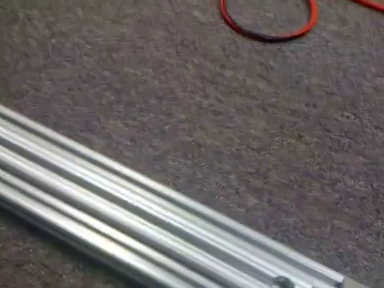